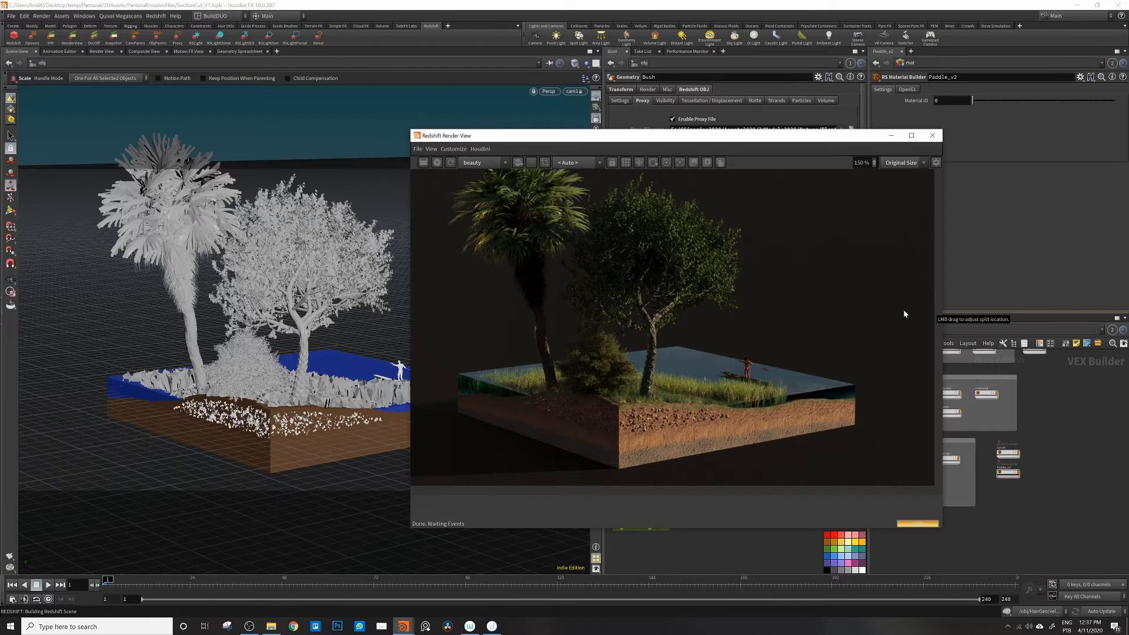
{"action": "mouse_move", "coordinate": [863, 399]}
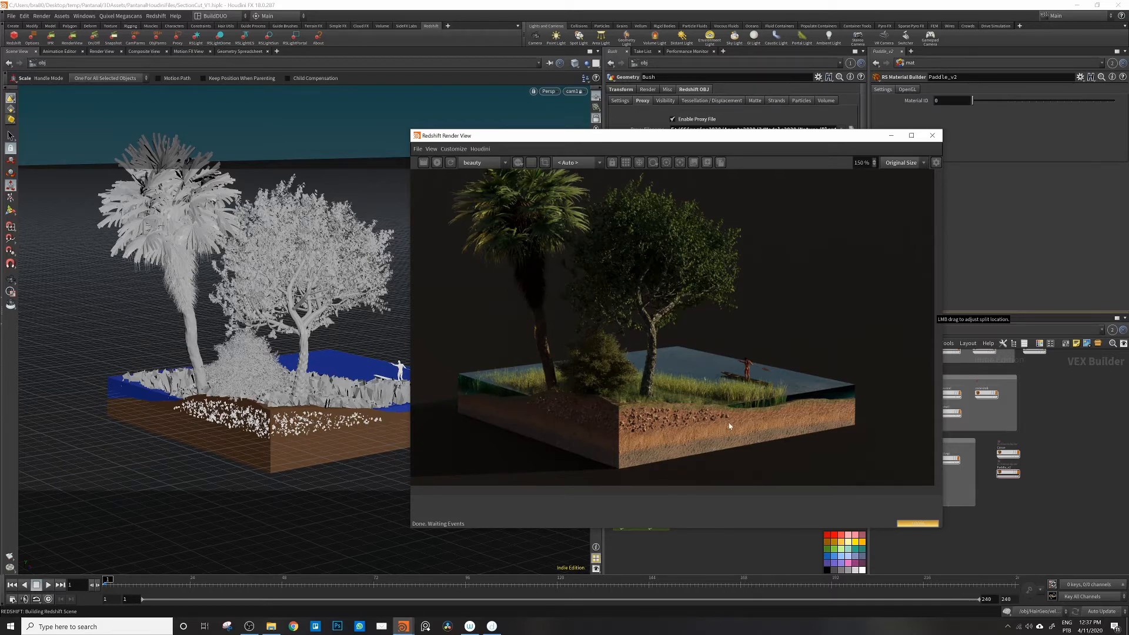
{"action": "mouse_move", "coordinate": [513, 239]}
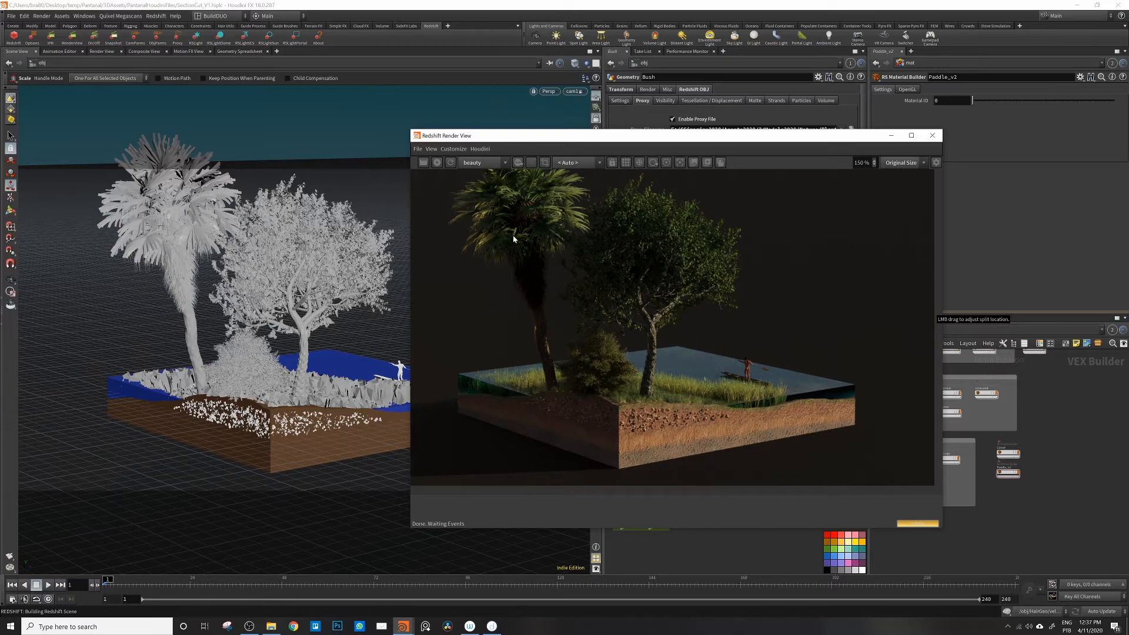
{"action": "mouse_move", "coordinate": [809, 426]}
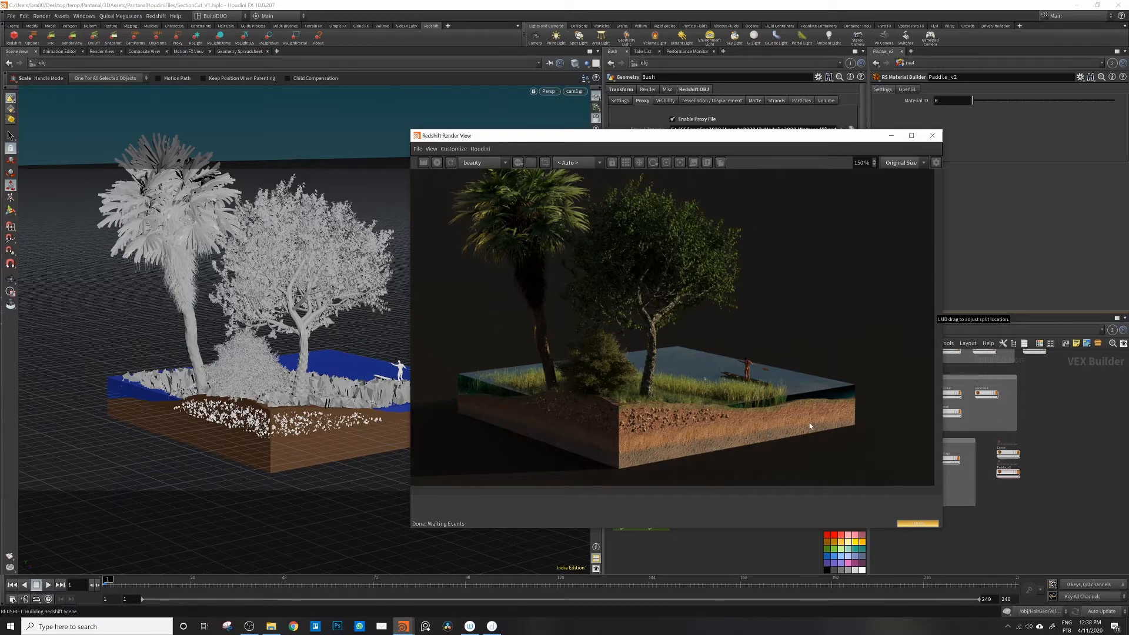
{"action": "mouse_move", "coordinate": [857, 415]}
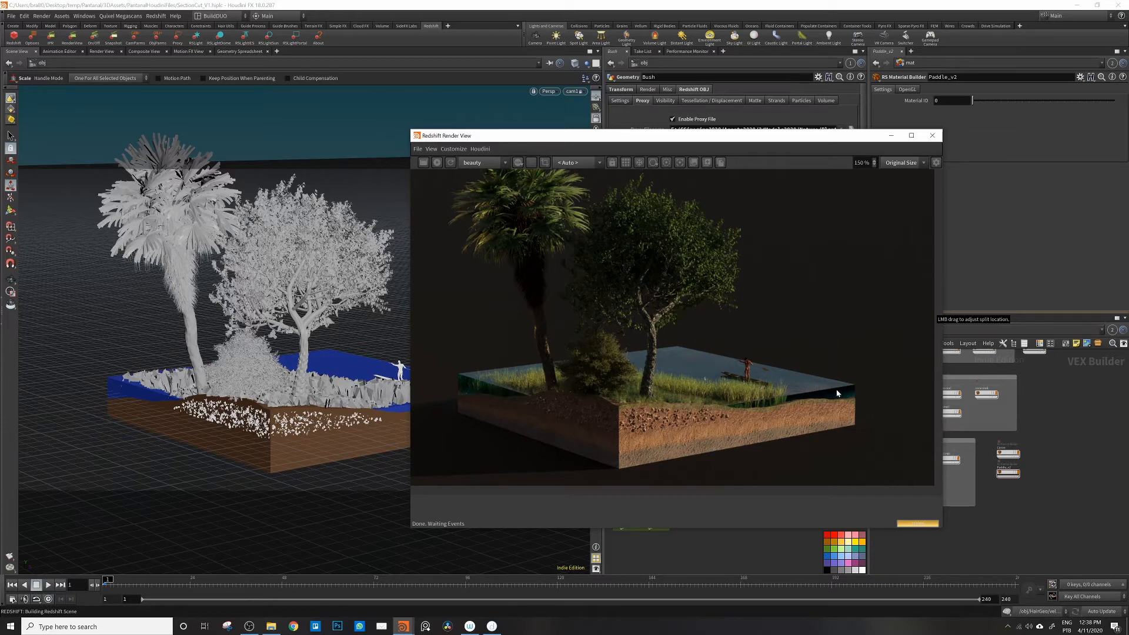
{"action": "mouse_move", "coordinate": [809, 444]}
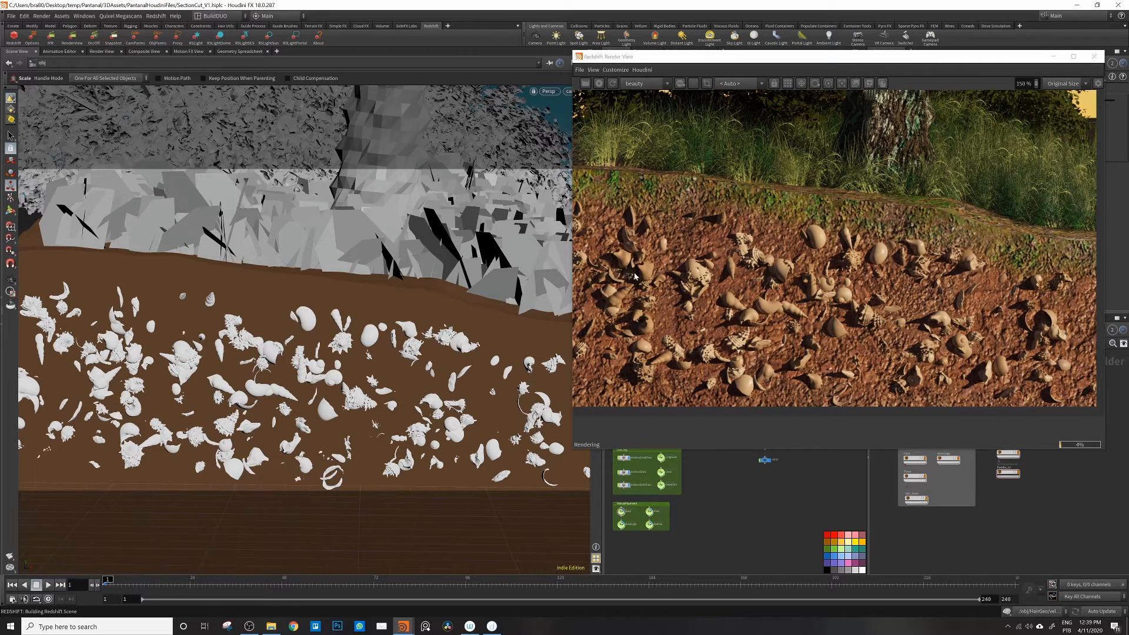
{"action": "mouse_move", "coordinate": [824, 304]}
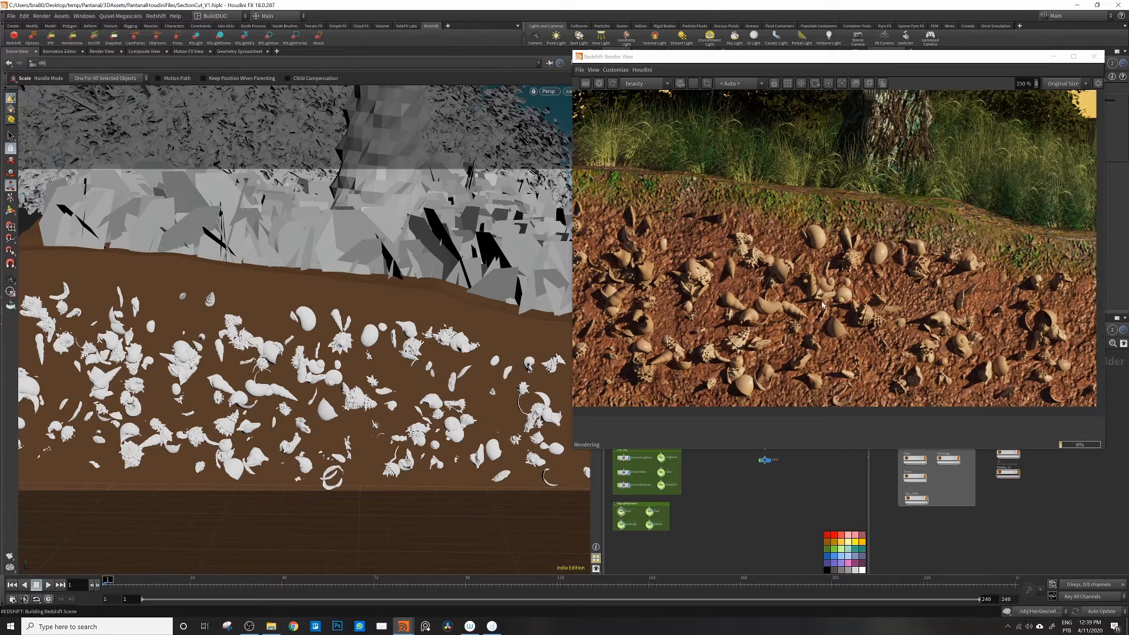
{"action": "mouse_move", "coordinate": [899, 243]}
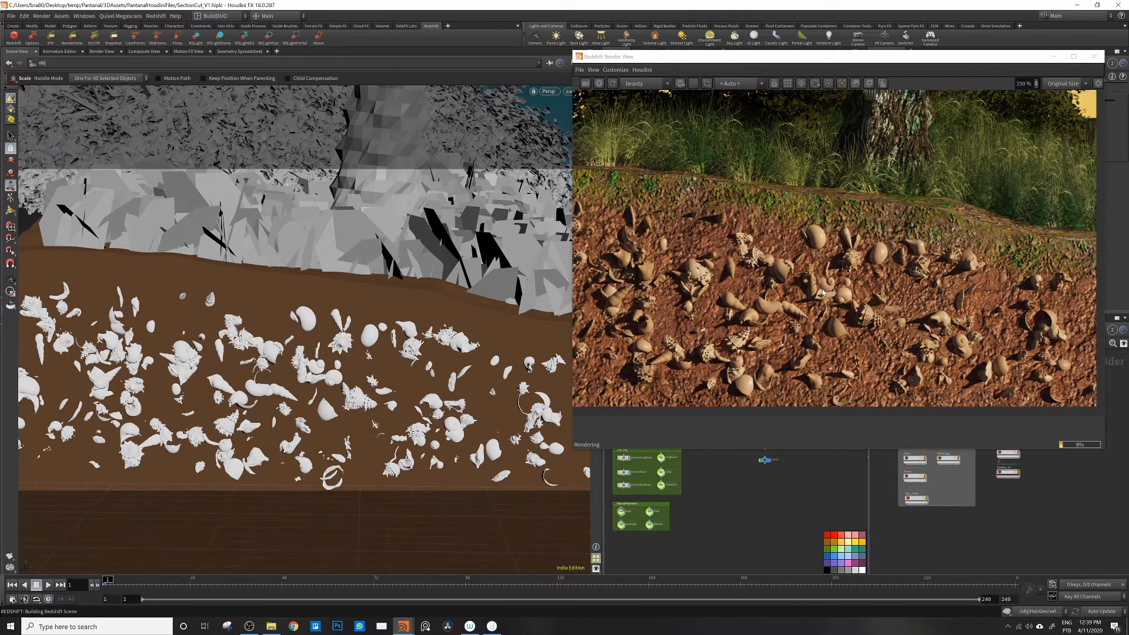
{"action": "mouse_move", "coordinate": [666, 261]}
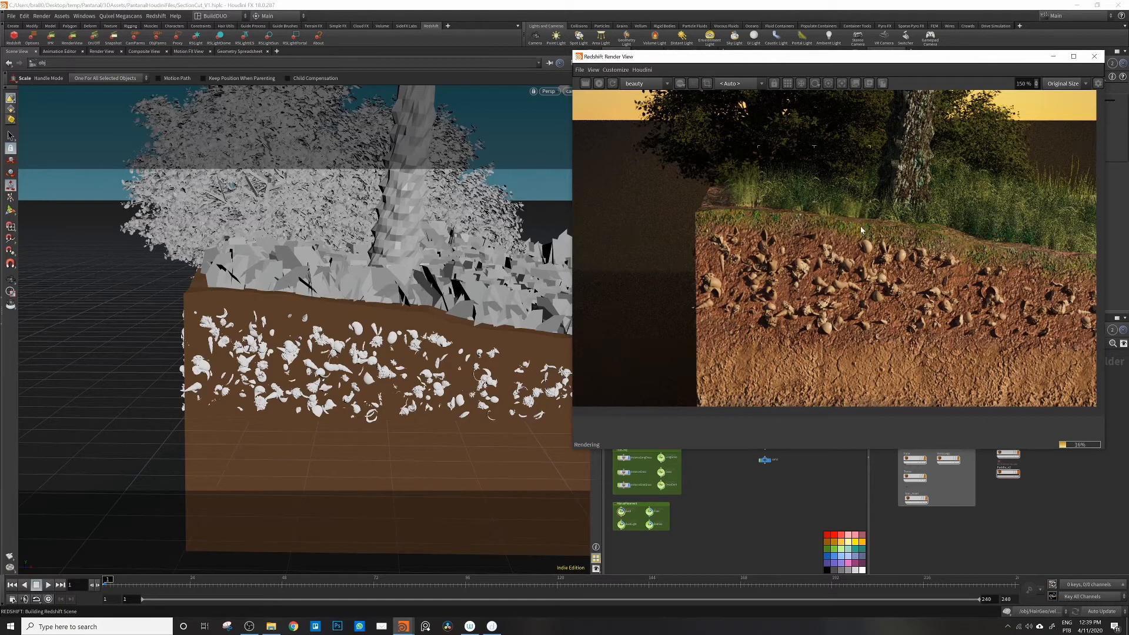
{"action": "mouse_move", "coordinate": [940, 261]}
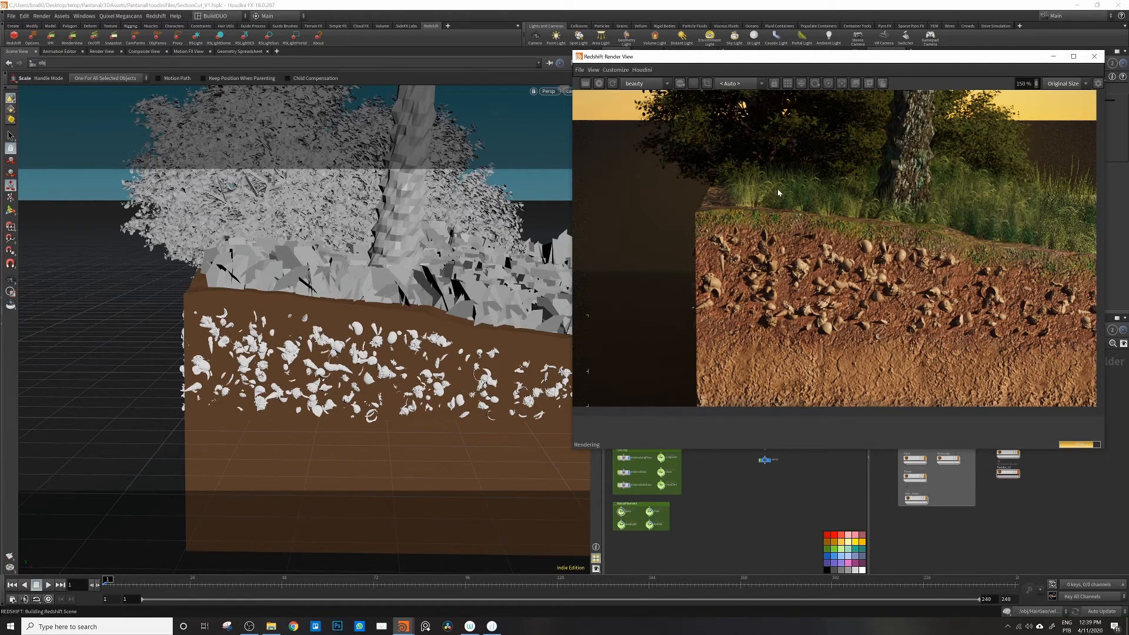
{"action": "mouse_move", "coordinate": [856, 199]}
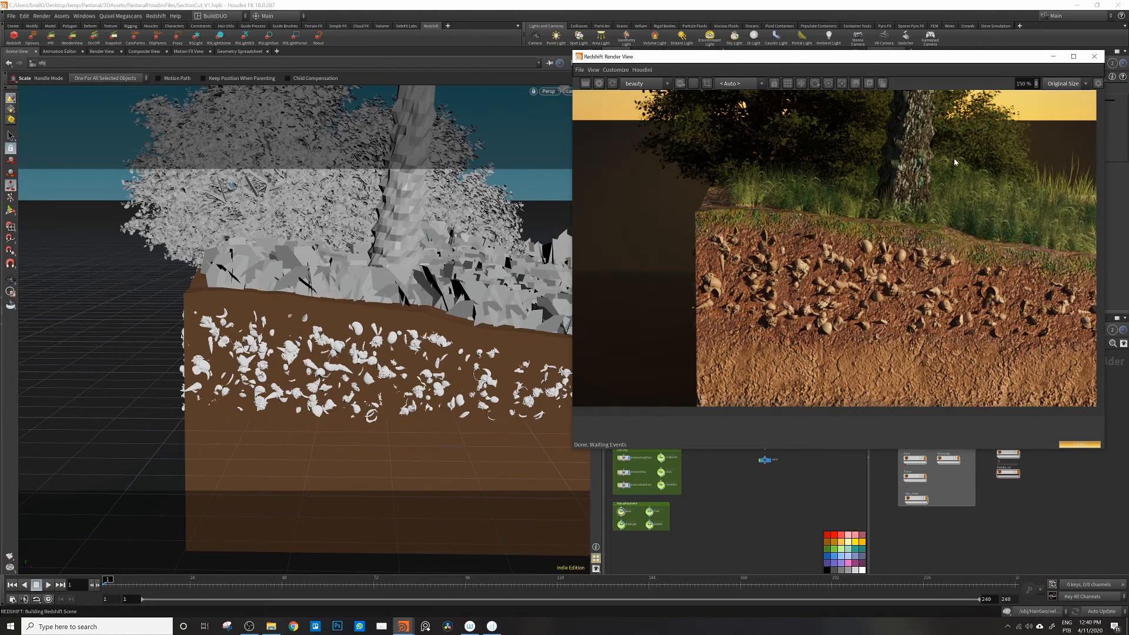
{"action": "mouse_move", "coordinate": [779, 170]}
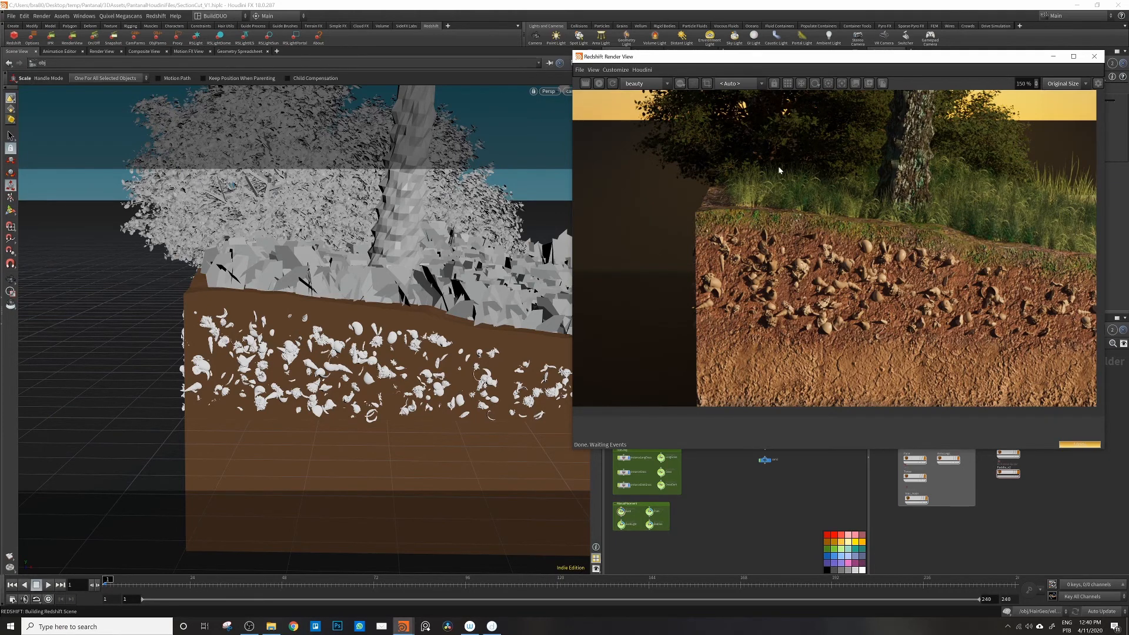
{"action": "mouse_move", "coordinate": [752, 193]}
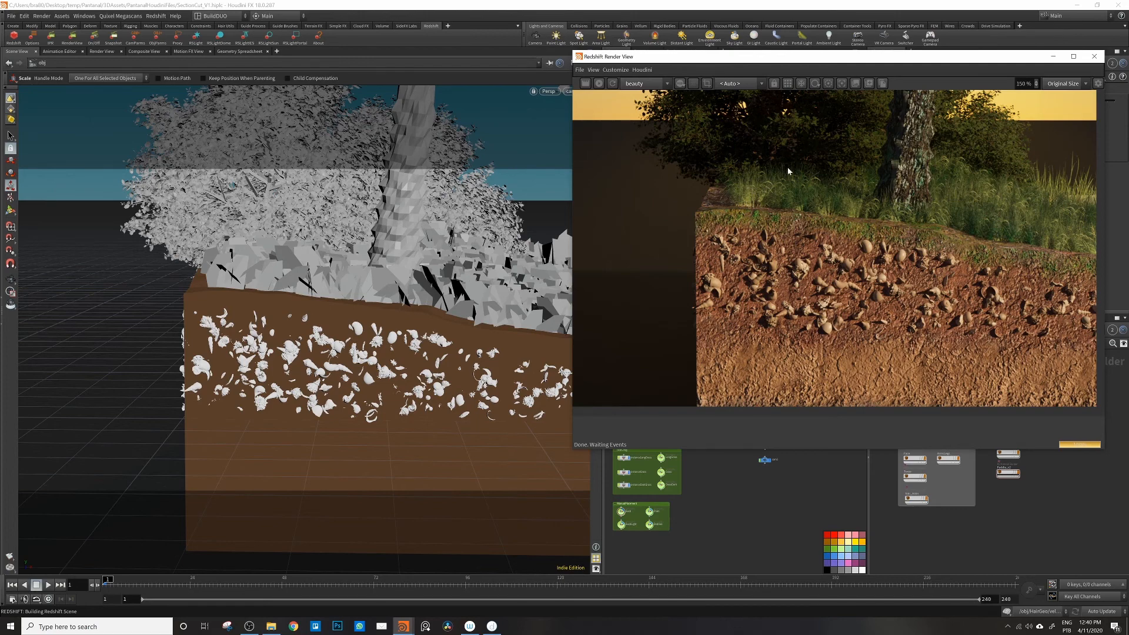
{"action": "mouse_move", "coordinate": [1034, 370]}
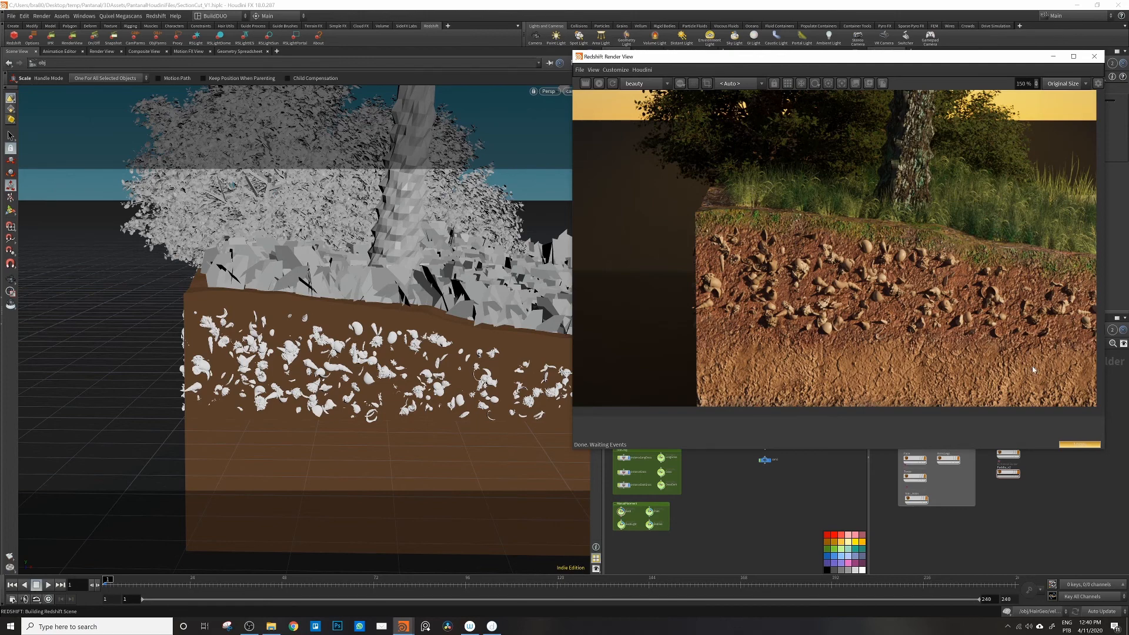